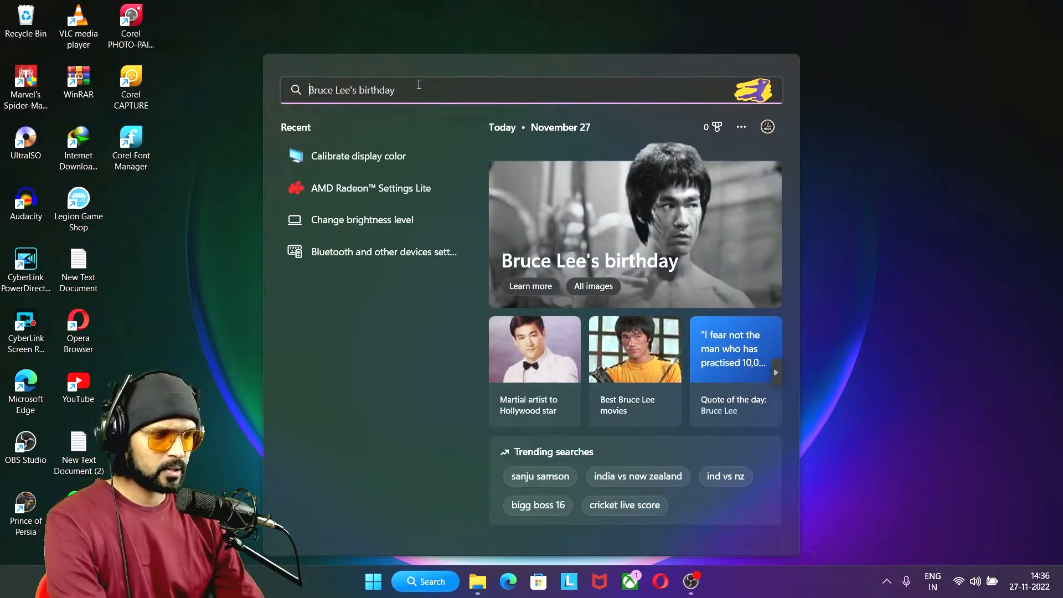
Step: Search Windows for 'calibrate display color' to launch the calibration wizard
{"action": "type", "text": "c"}
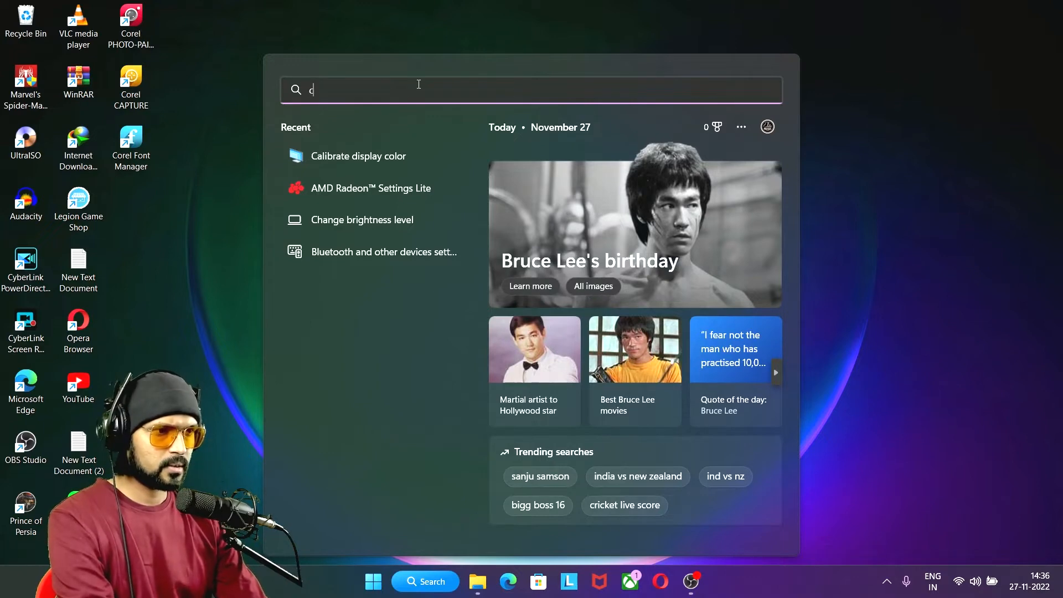
{"action": "type", "text": "alibrate display color"}
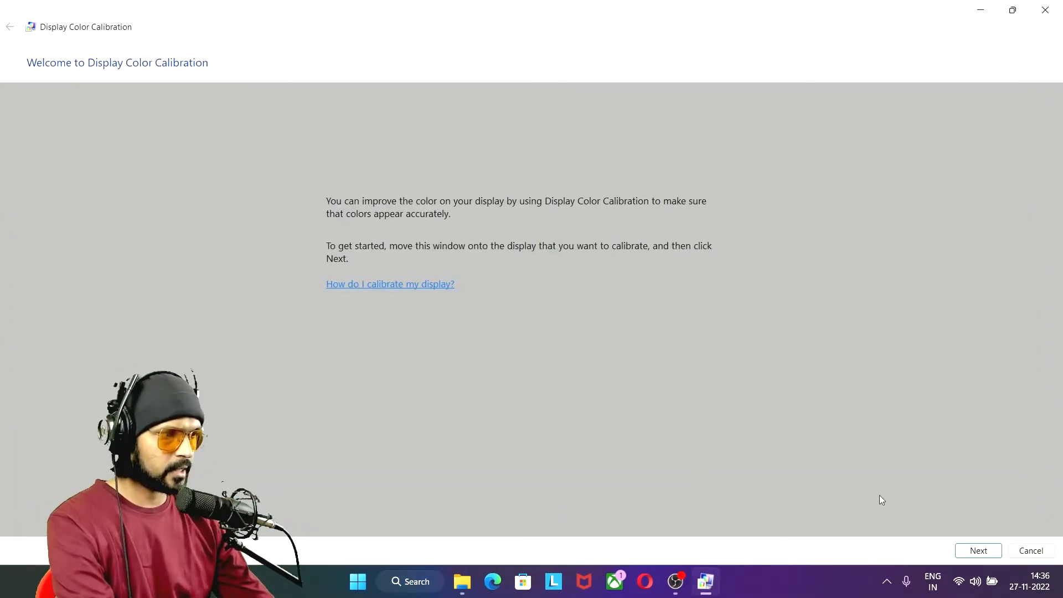
Step: Advance through the intro pages, set gamma so the centre dots fade, and continue
{"action": "left_click", "coordinate": [978, 551]}
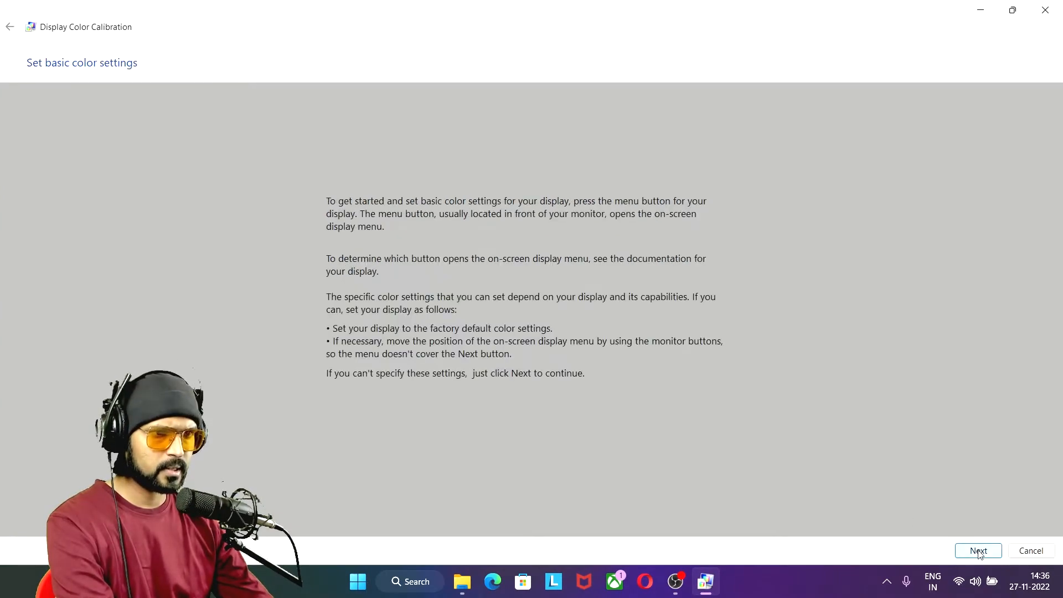
{"action": "left_click", "coordinate": [979, 551]}
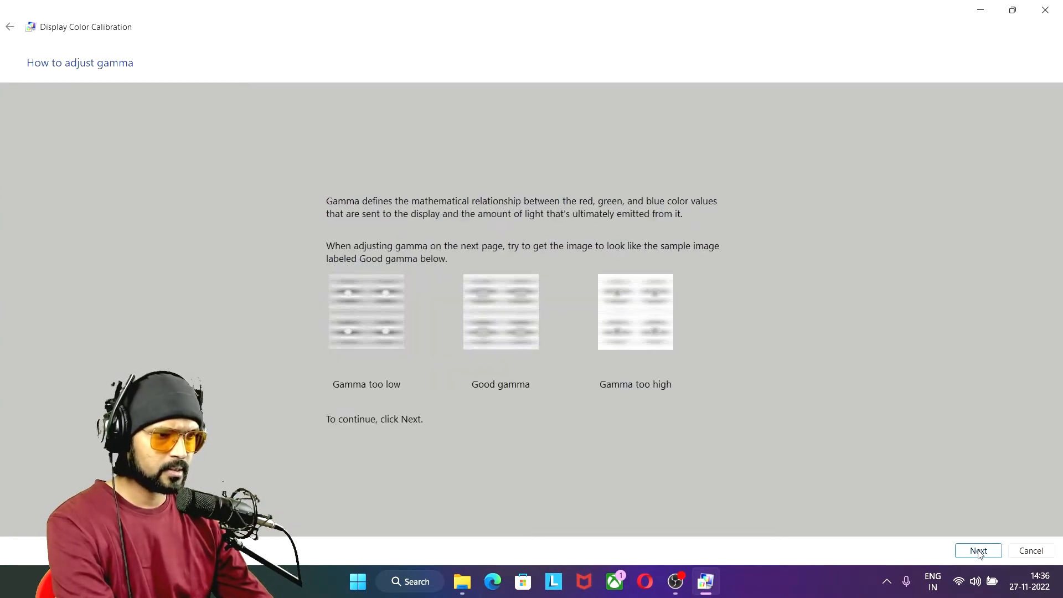
{"action": "left_click", "coordinate": [979, 551]}
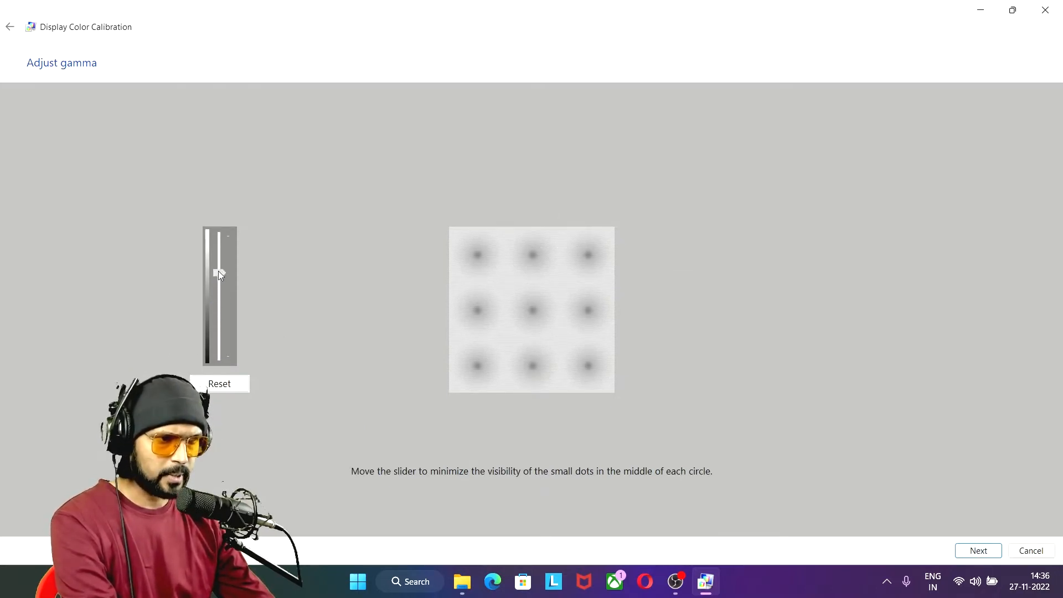
{"action": "left_click_drag", "start_coordinate": [220, 268], "coordinate": [220, 289]}
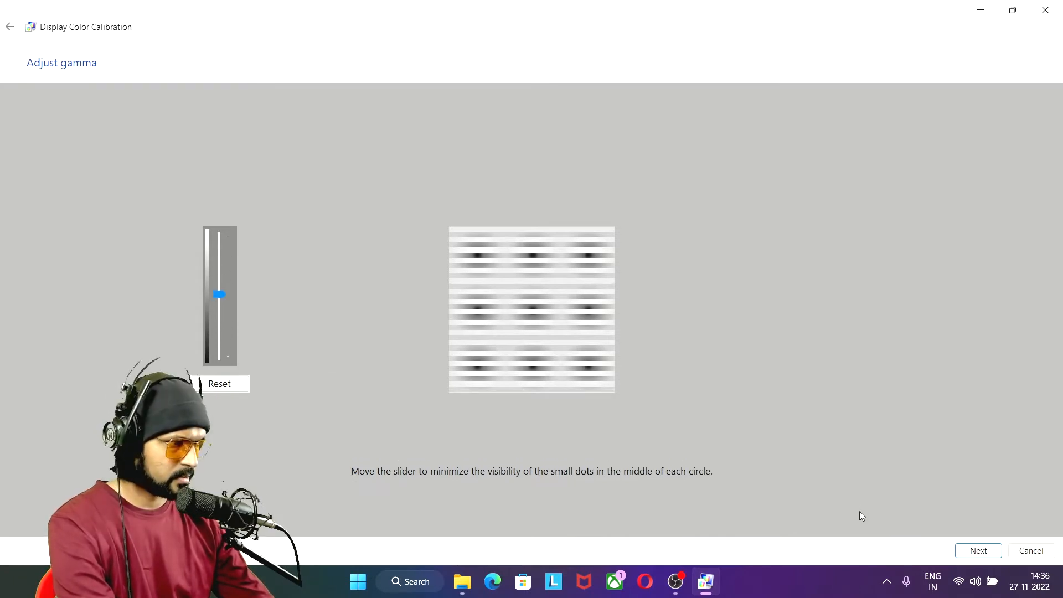
{"action": "left_click", "coordinate": [978, 550]}
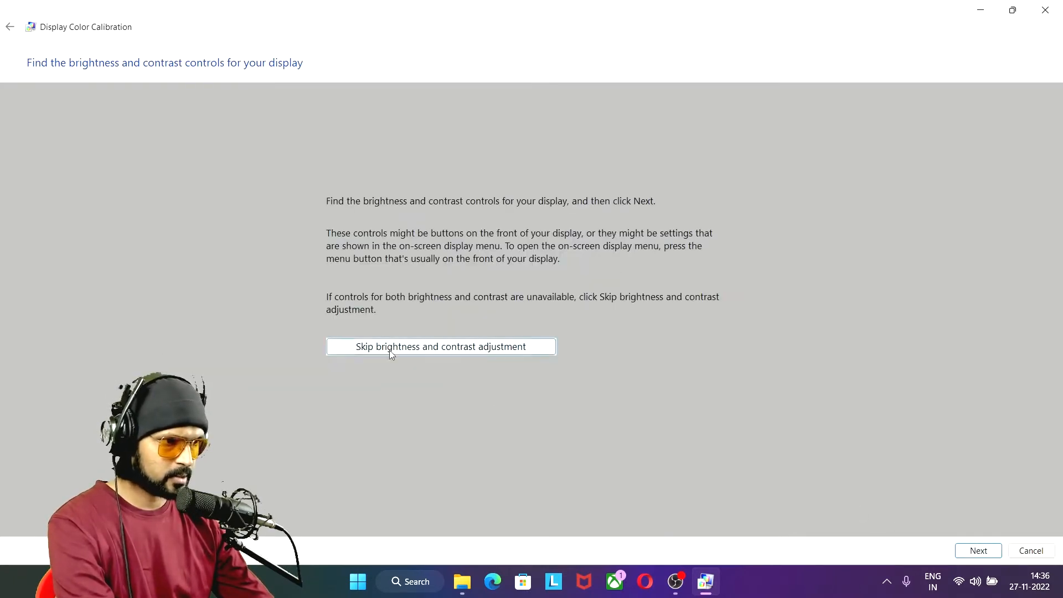
Step: Accept the default brightness and contrast pages and reach colour balance
{"action": "left_click", "coordinate": [978, 551]}
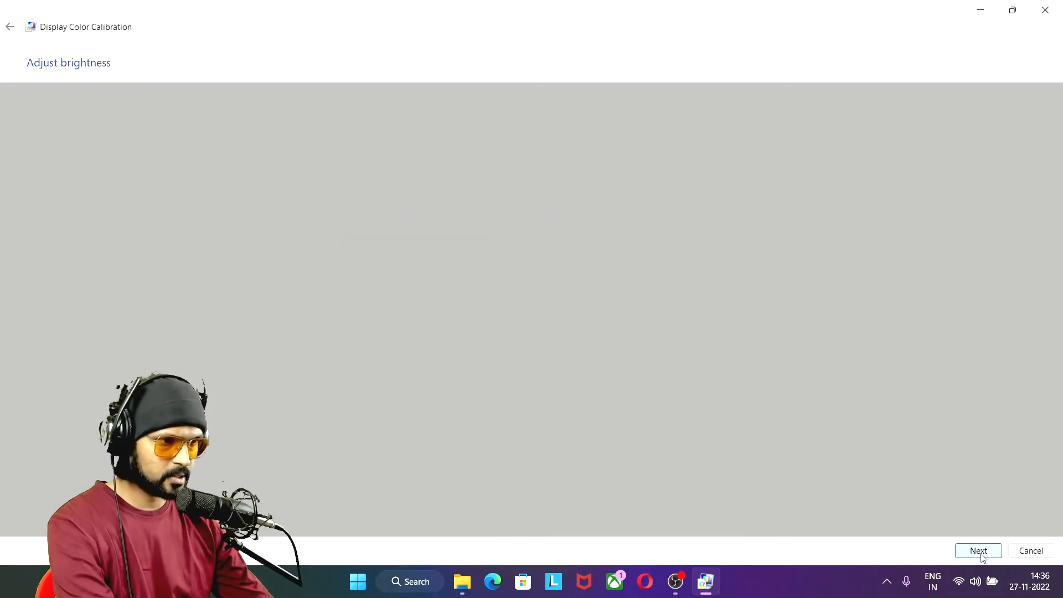
{"action": "left_click", "coordinate": [979, 550]}
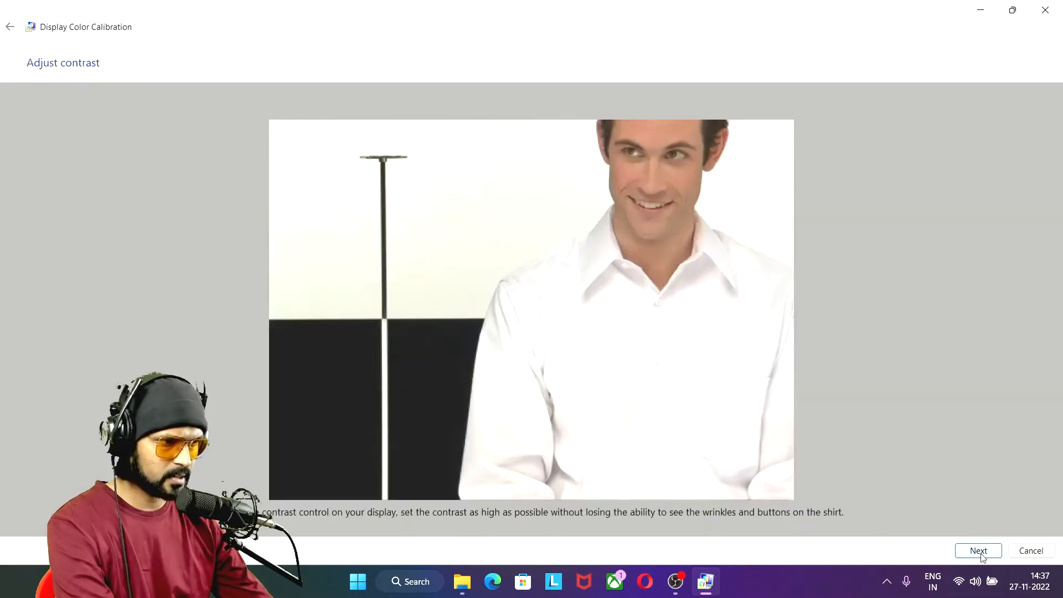
{"action": "left_click", "coordinate": [979, 551]}
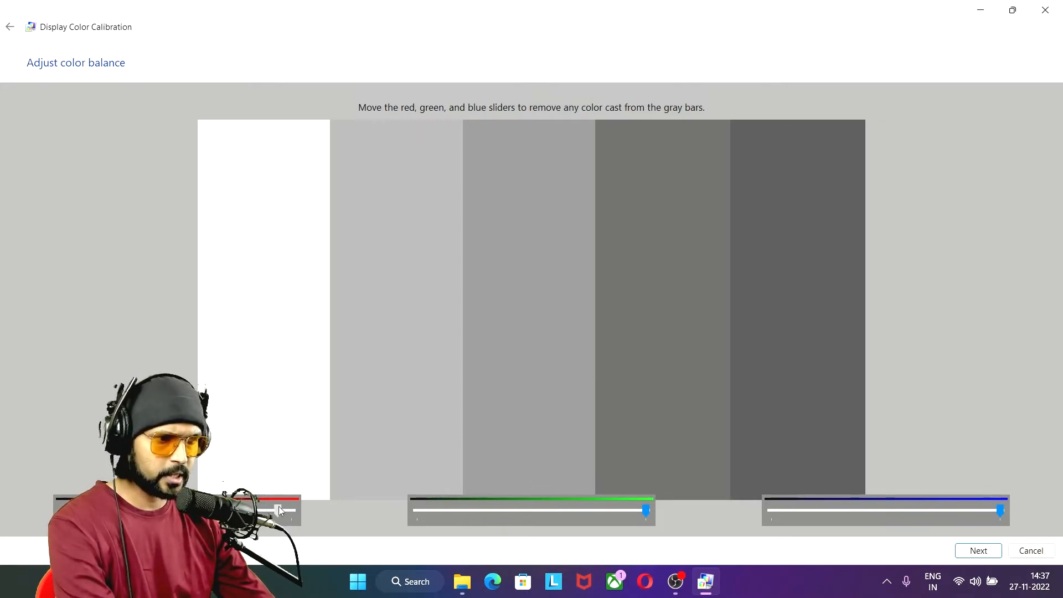
Step: Lower red and green to neutralise the gray bars, then finish and save the calibration
{"action": "left_click_drag", "start_coordinate": [644, 510], "coordinate": [618, 509]}
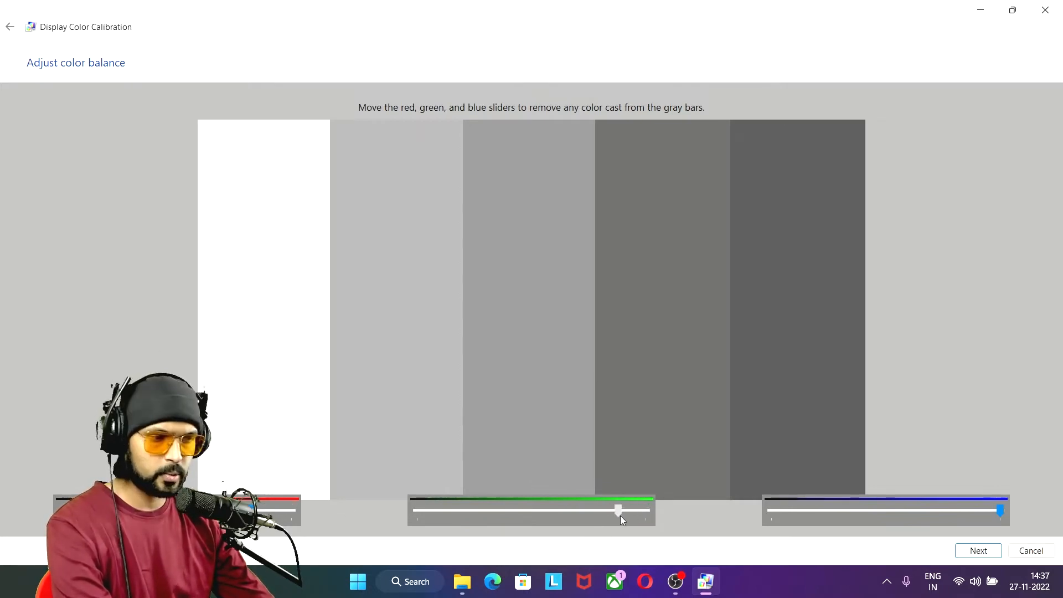
{"action": "left_click_drag", "start_coordinate": [618, 510], "coordinate": [567, 510]}
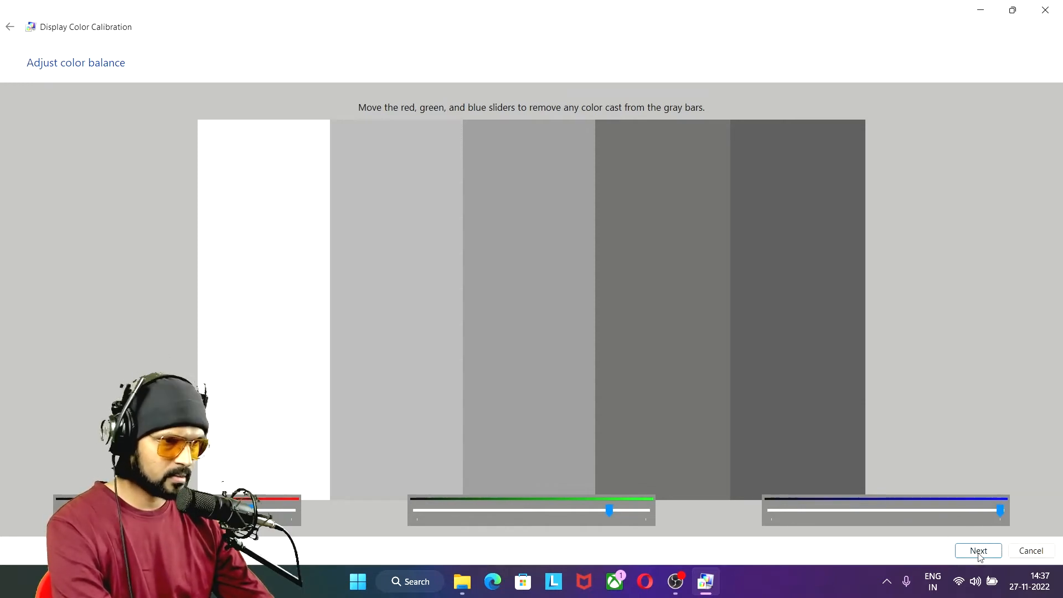
{"action": "left_click", "coordinate": [978, 550]}
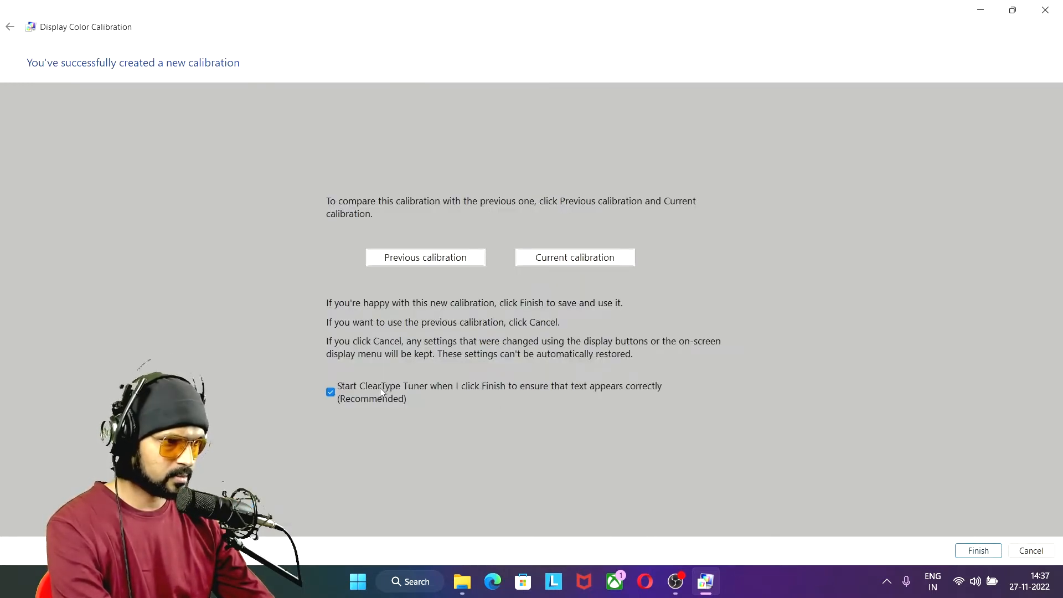
{"action": "left_click", "coordinate": [332, 392]}
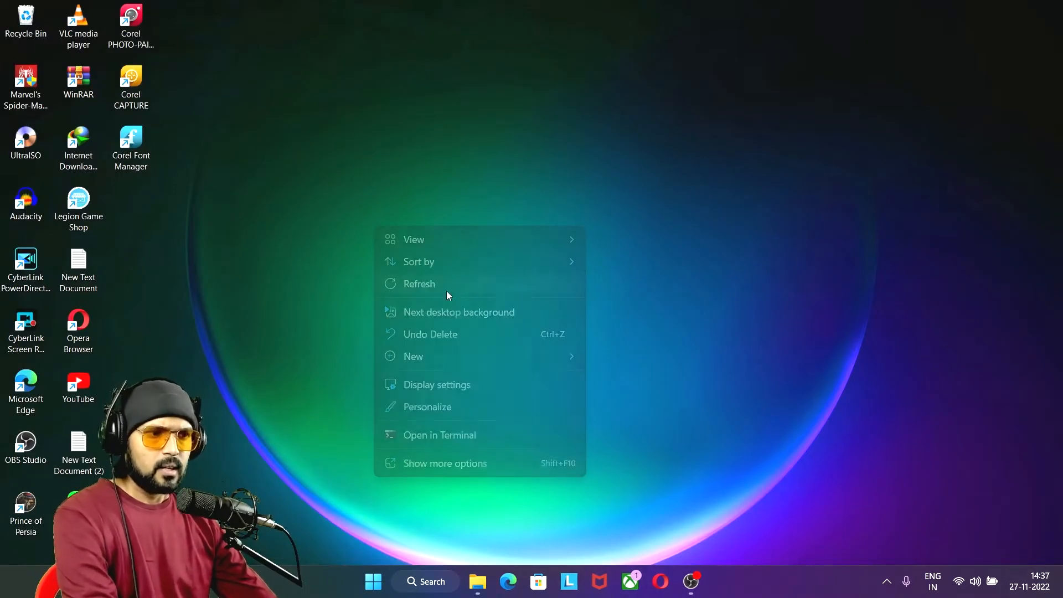
Step: Refresh the desktop and bring up the Windows search panel
{"action": "left_click", "coordinate": [346, 250]}
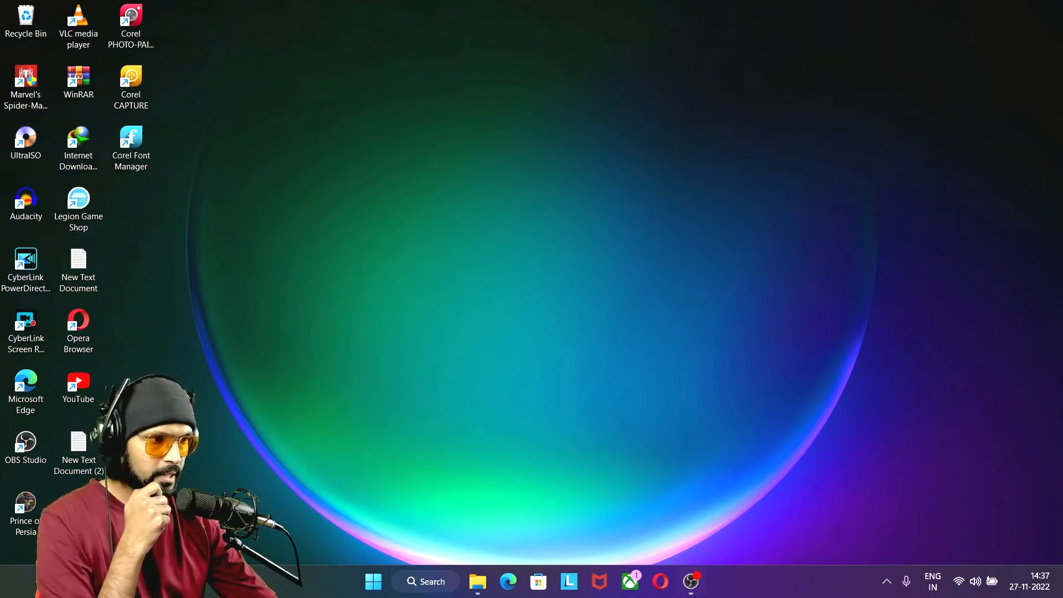
{"action": "left_click", "coordinate": [427, 581]}
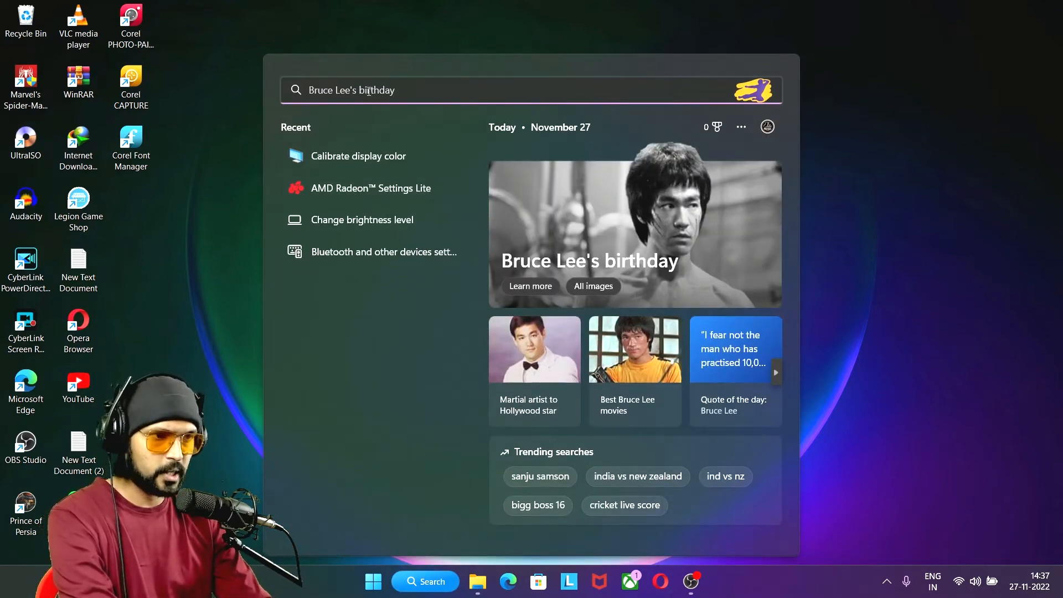
Step: Launch AMD Radeon Settings from search and show Display 1 Color Setting
{"action": "type", "text": "amd re"}
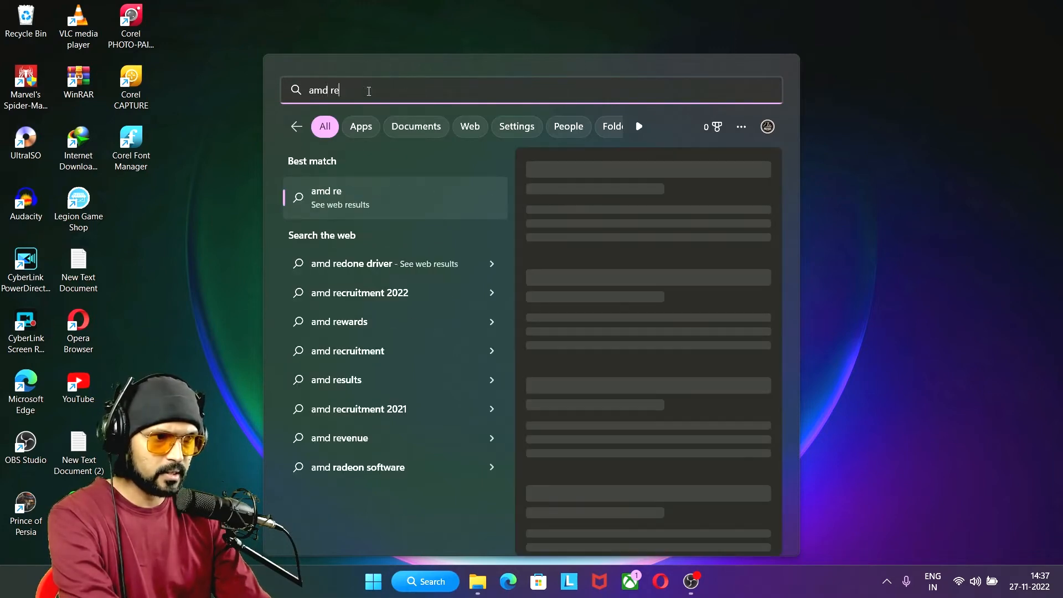
{"action": "key", "text": "Escape"}
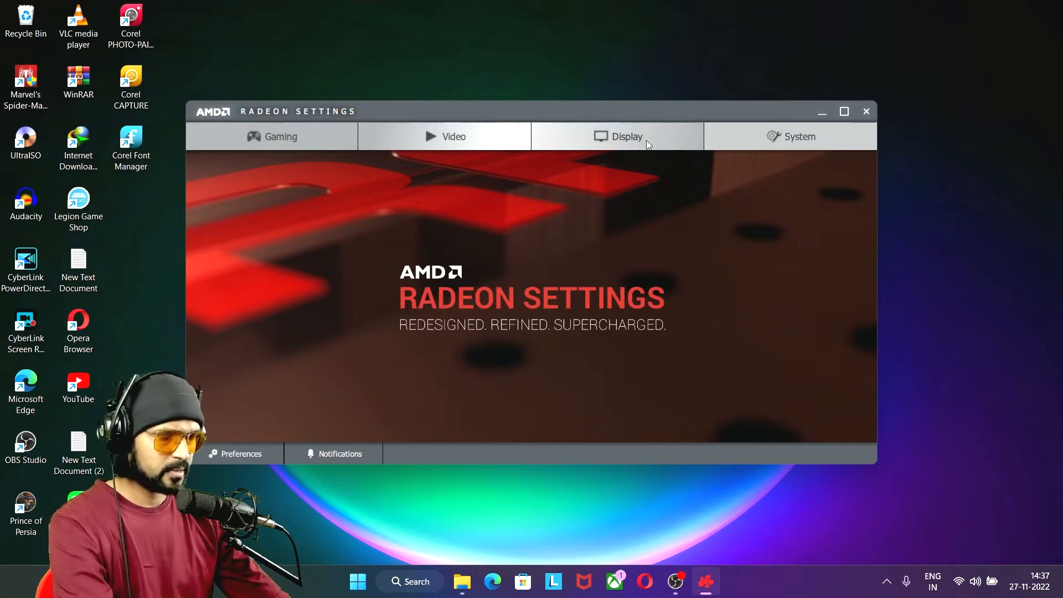
{"action": "left_click", "coordinate": [625, 136]}
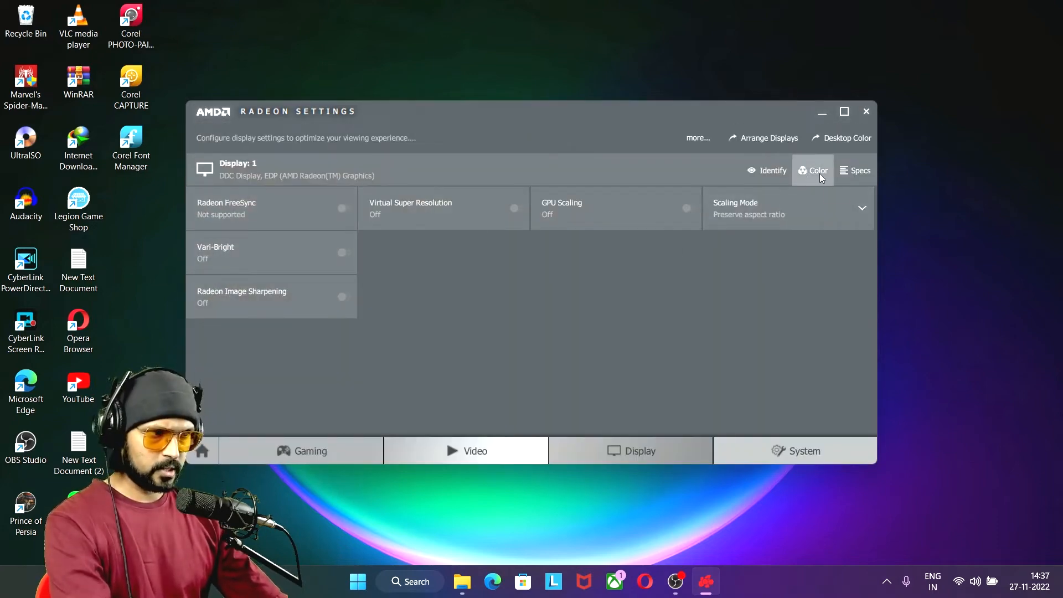
{"action": "left_click", "coordinate": [813, 170]}
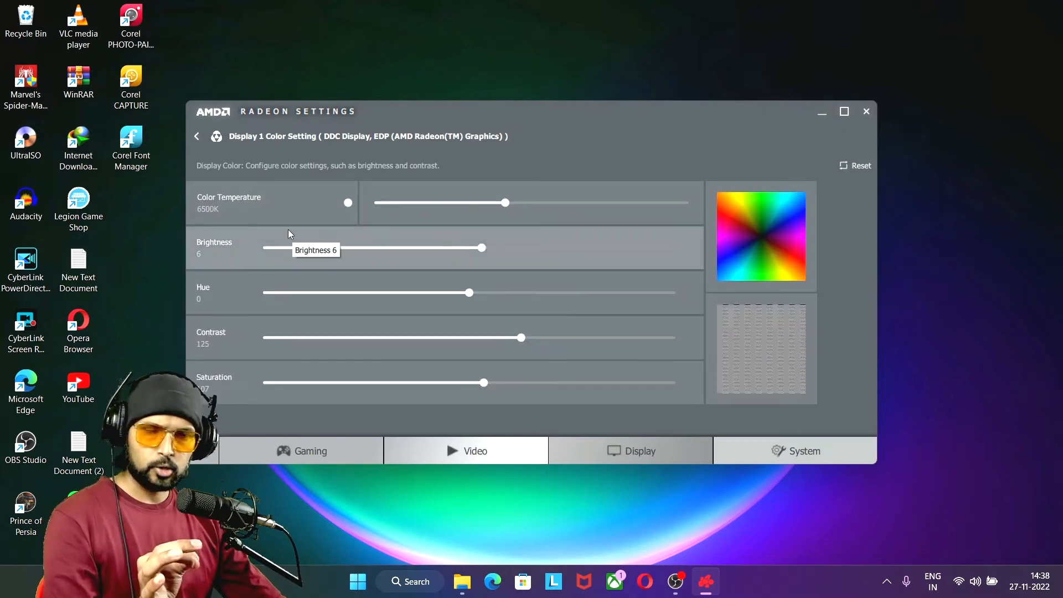
{"action": "mouse_move", "coordinate": [471, 200]}
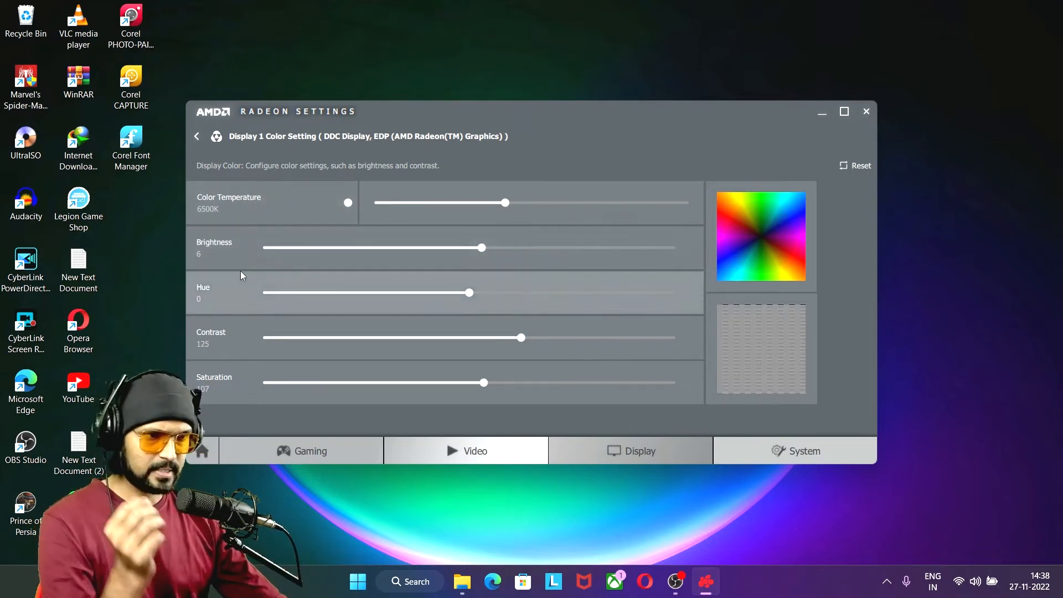
{"action": "mouse_move", "coordinate": [482, 248]}
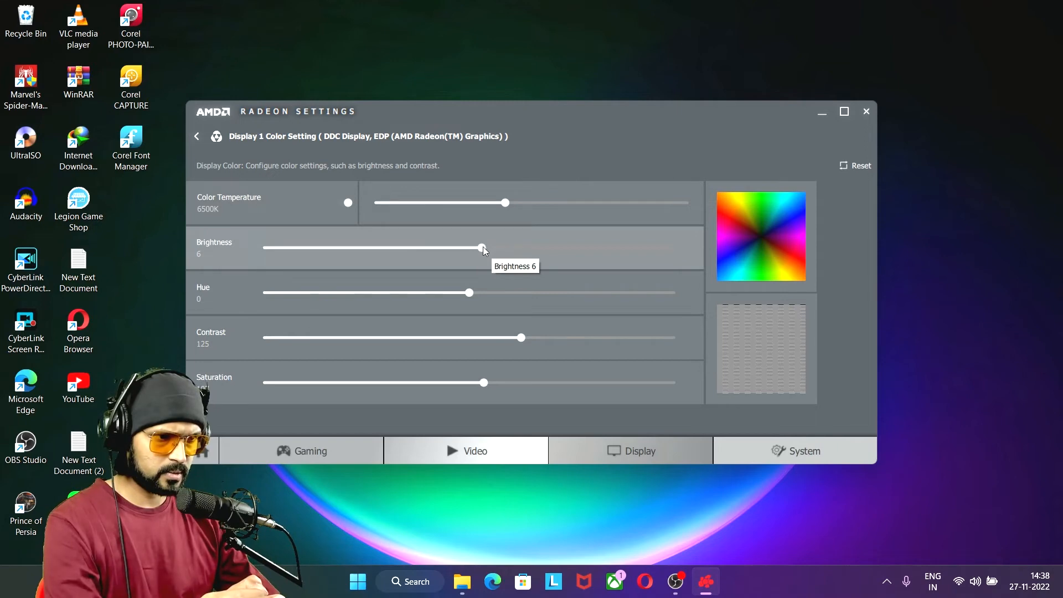
Step: Move the Brightness slider up and settle it at 10
{"action": "left_click_drag", "start_coordinate": [482, 247], "coordinate": [578, 247]}
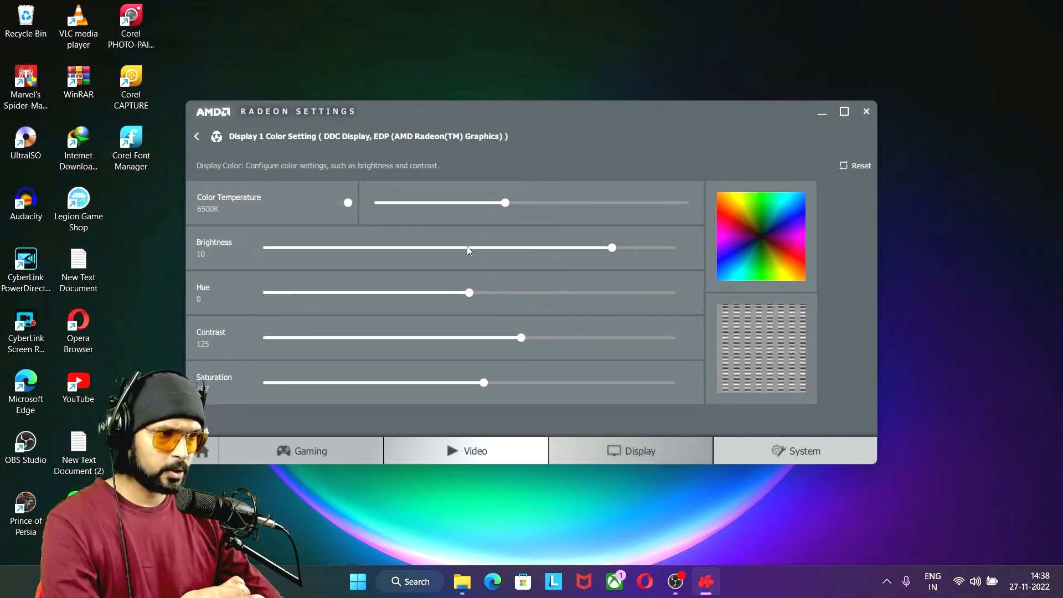
{"action": "left_click_drag", "start_coordinate": [612, 246], "coordinate": [546, 247]}
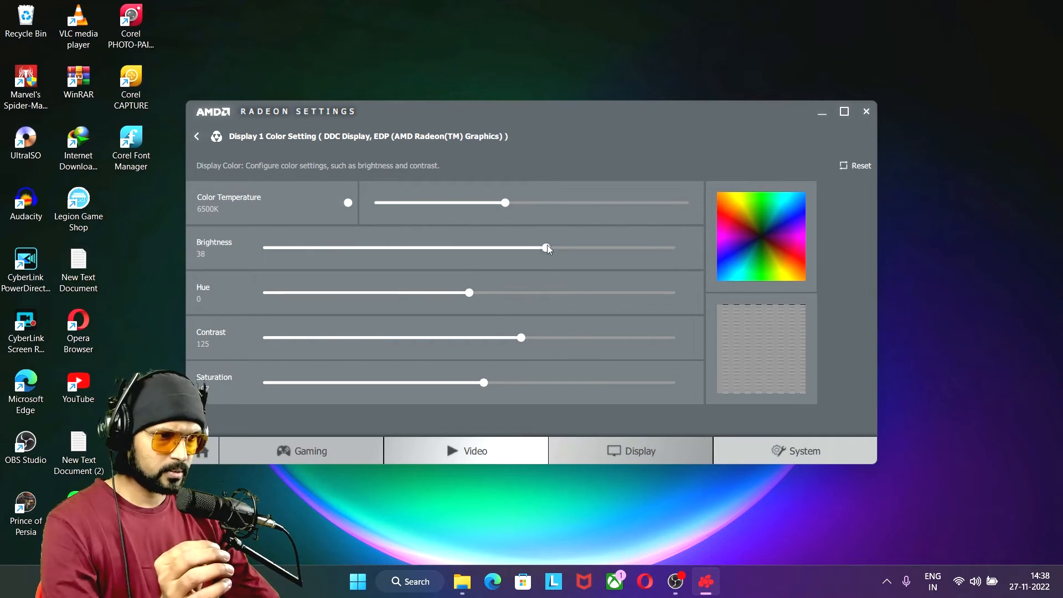
{"action": "left_click_drag", "start_coordinate": [547, 246], "coordinate": [494, 247]}
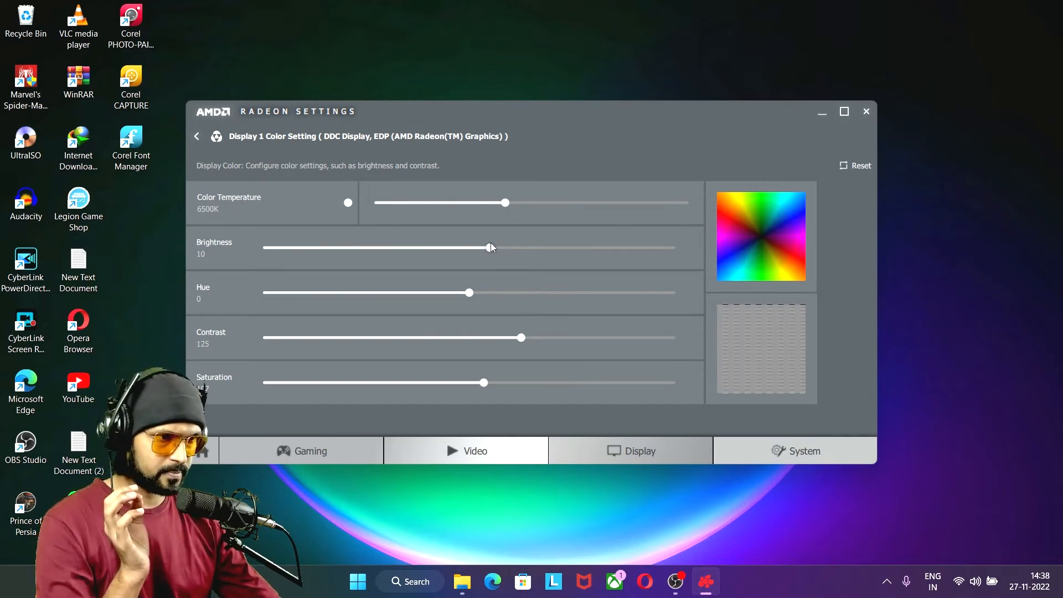
{"action": "mouse_move", "coordinate": [489, 349]}
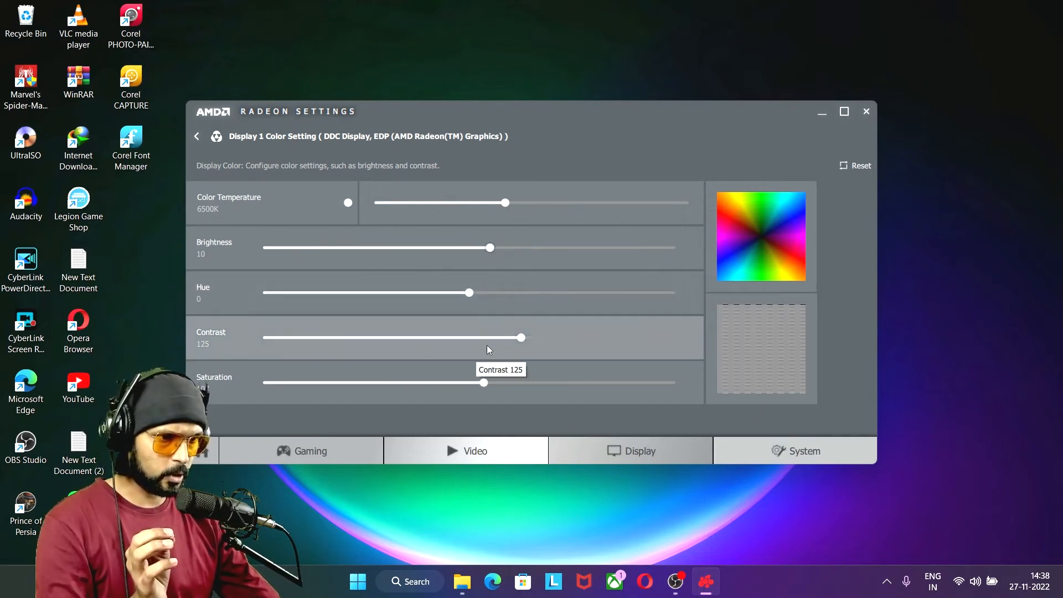
Step: Nudge the Contrast slider down until it reads exactly 120
{"action": "left_click_drag", "start_coordinate": [520, 338], "coordinate": [464, 338]}
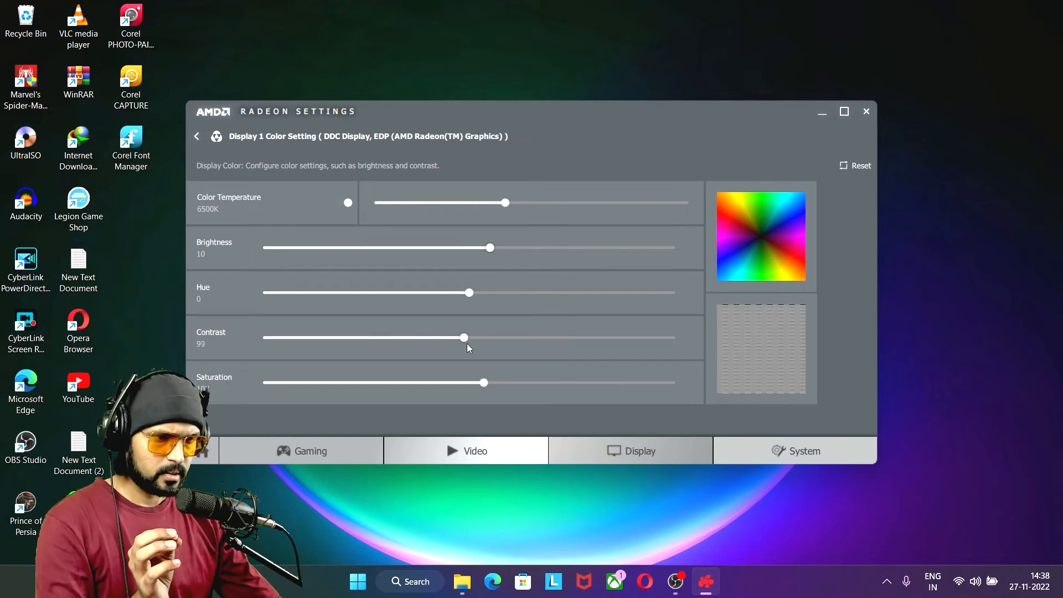
{"action": "left_click_drag", "start_coordinate": [464, 338], "coordinate": [496, 337]}
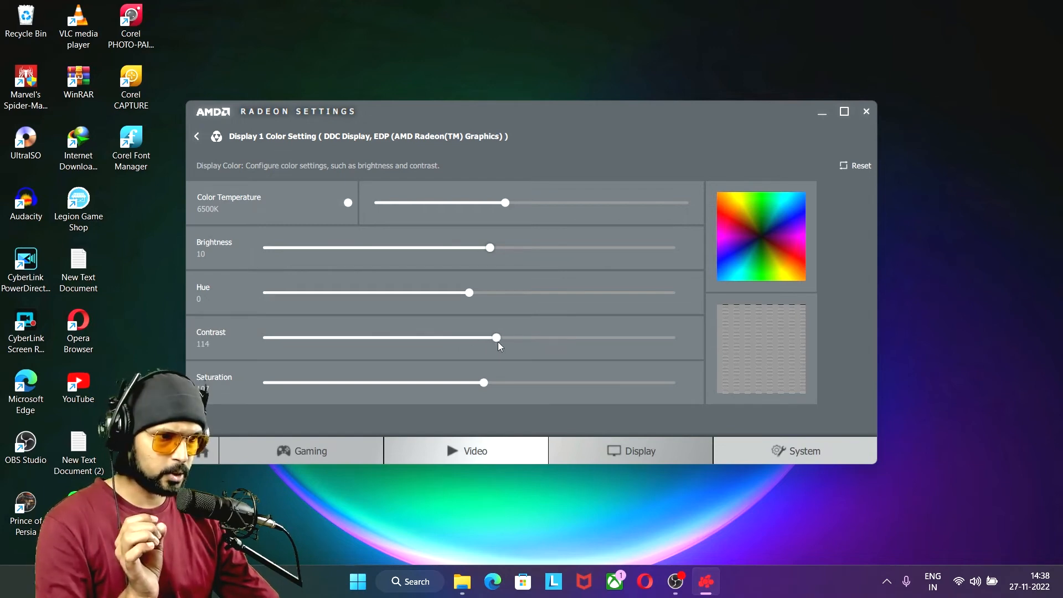
{"action": "left_click_drag", "start_coordinate": [496, 336], "coordinate": [506, 337]}
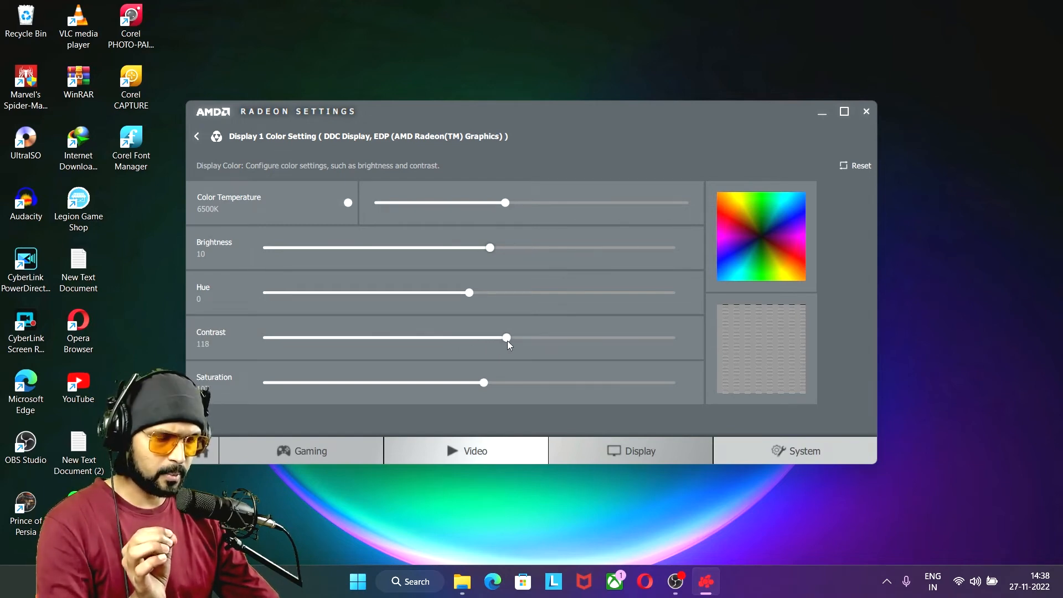
{"action": "left_click_drag", "start_coordinate": [506, 336], "coordinate": [512, 337]}
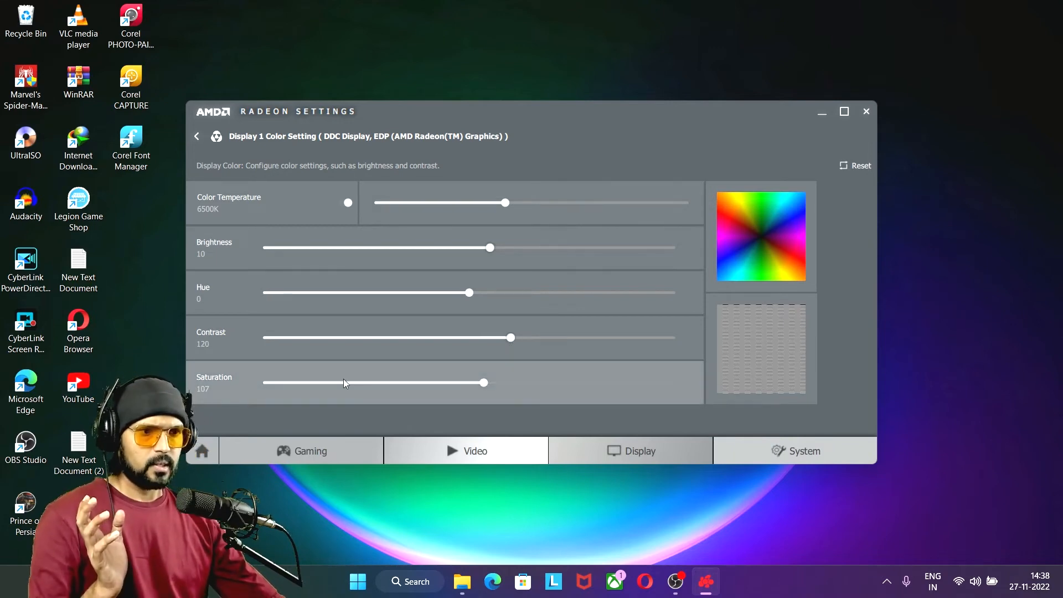
Step: Set Saturation to 110 and close AMD Radeon Settings
{"action": "left_click_drag", "start_coordinate": [484, 382], "coordinate": [481, 382]}
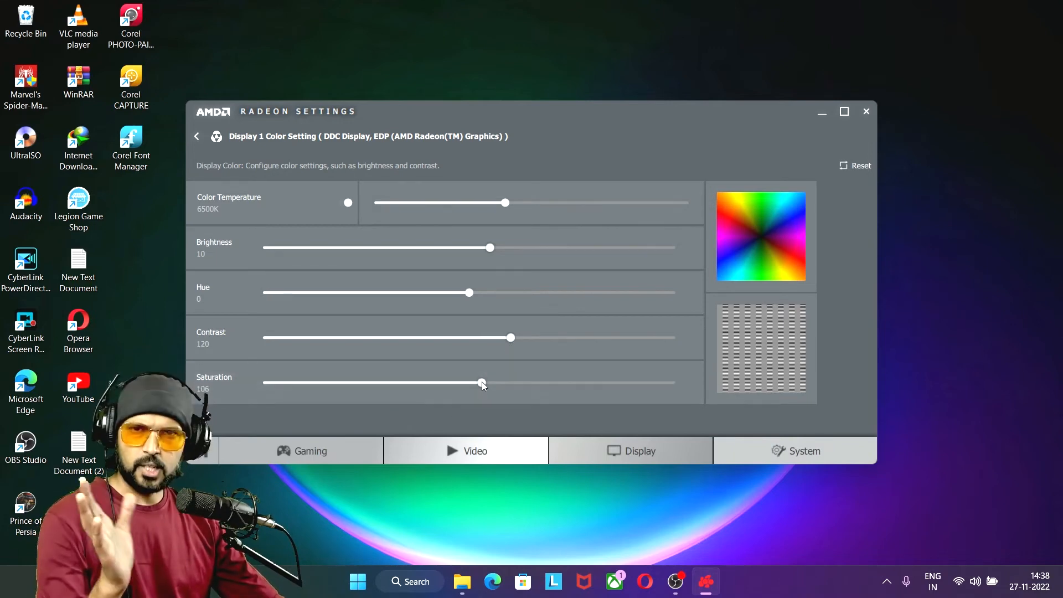
{"action": "left_click_drag", "start_coordinate": [481, 382], "coordinate": [474, 382]}
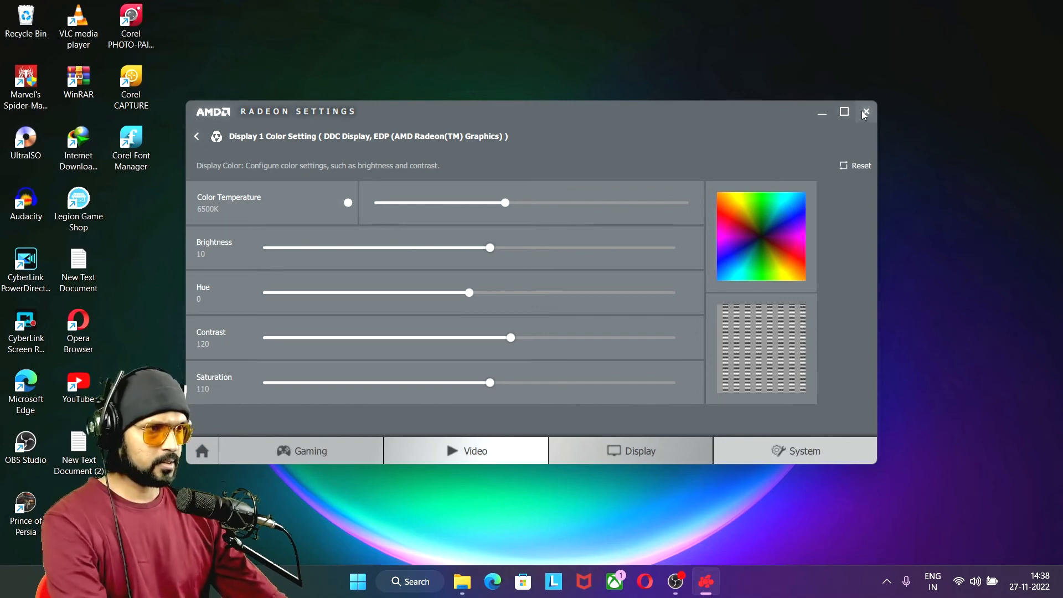
{"action": "left_click", "coordinate": [864, 112]}
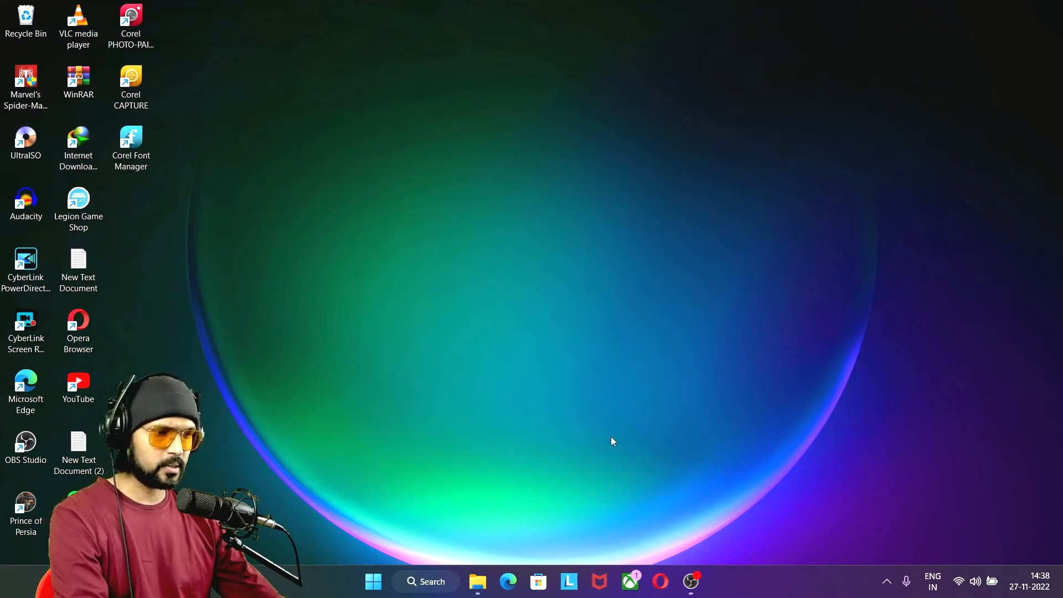
{"action": "mouse_move", "coordinate": [622, 295]}
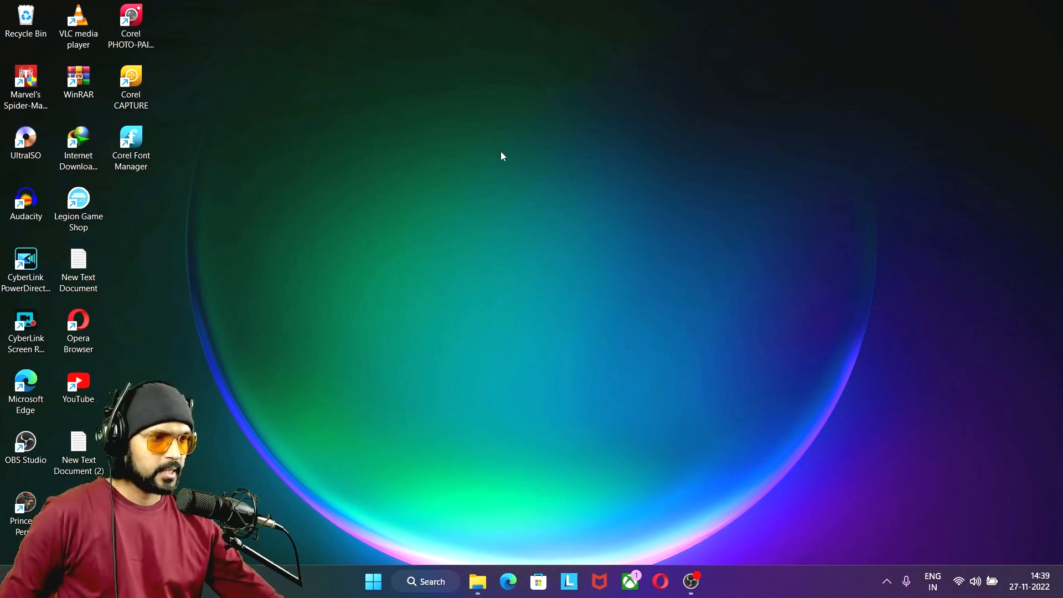
{"action": "right_click", "coordinate": [502, 156]}
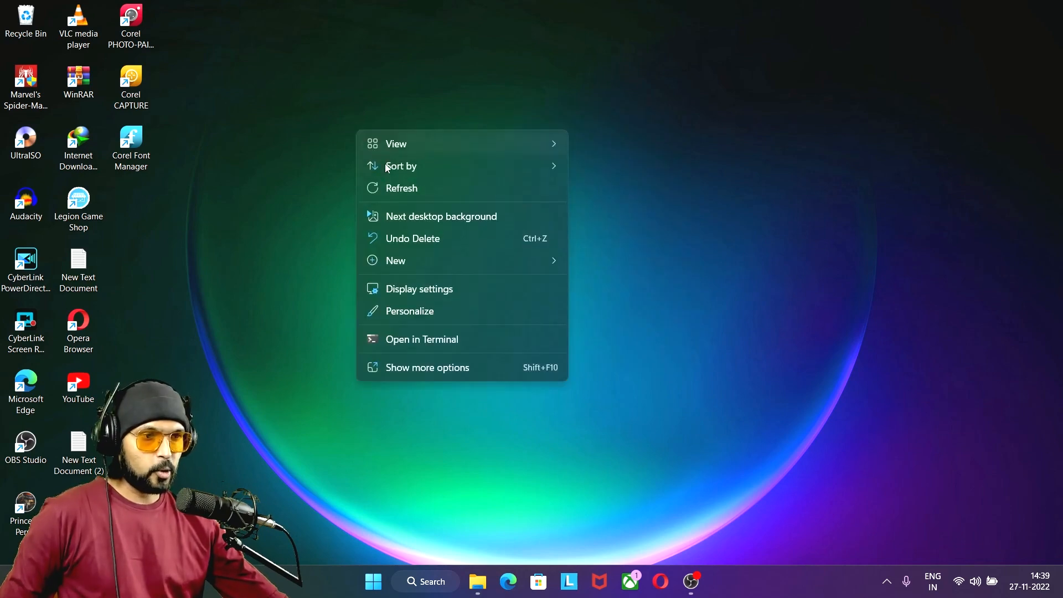
{"action": "left_click", "coordinate": [402, 196]}
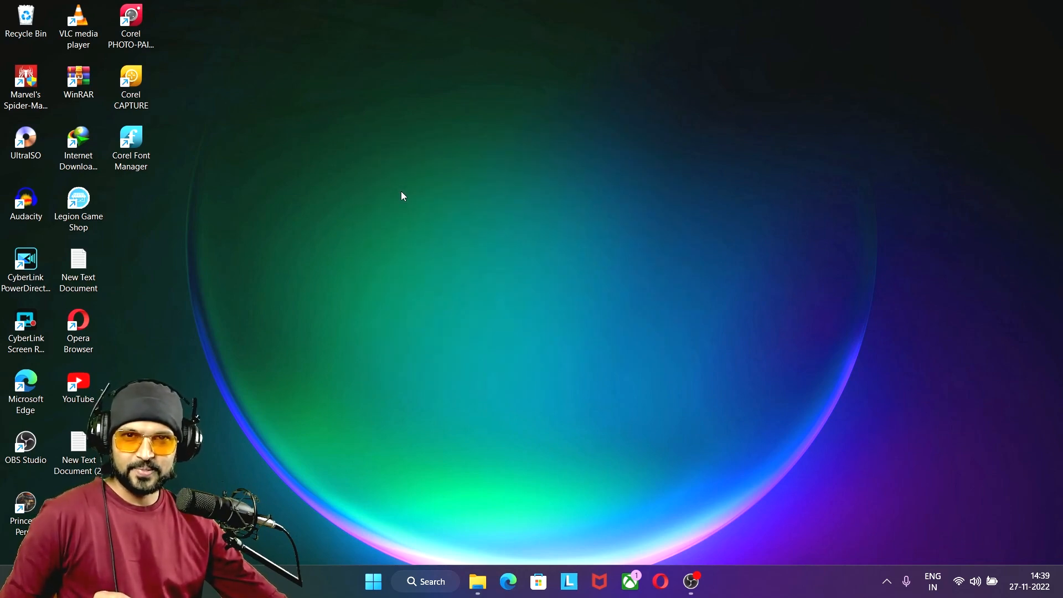